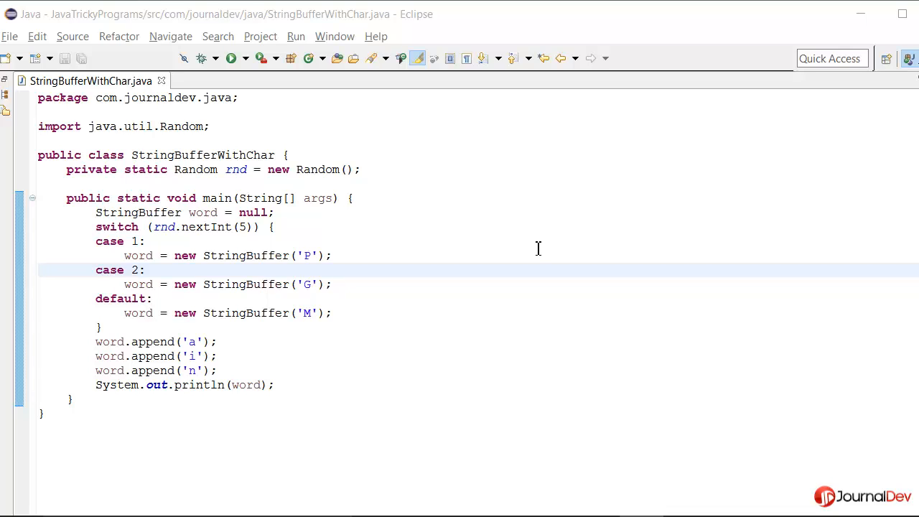
mouse_move(527, 248)
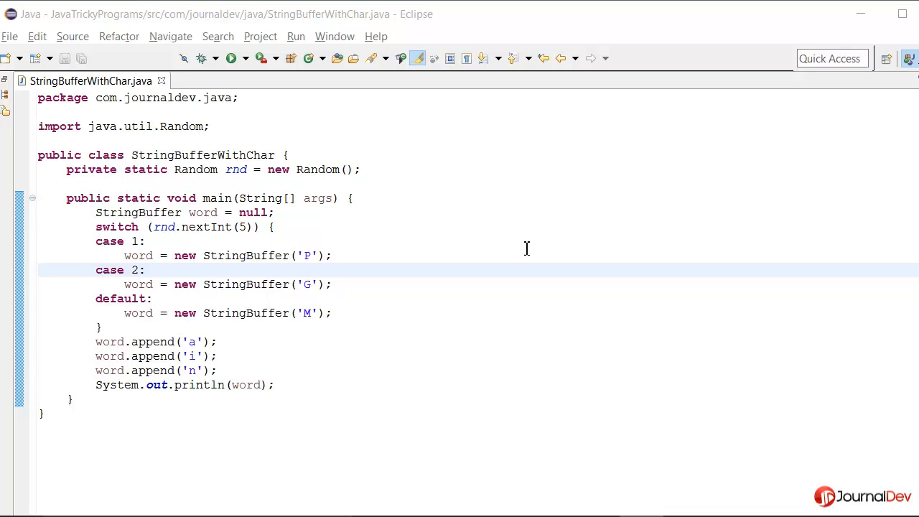
mouse_move(432, 256)
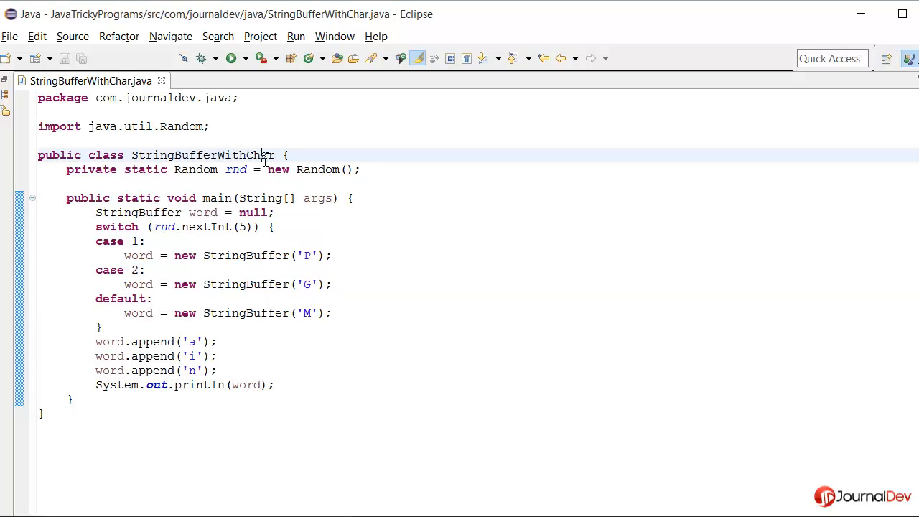
Select code in the switch and clear the default case's assignment line
double_click(196, 169)
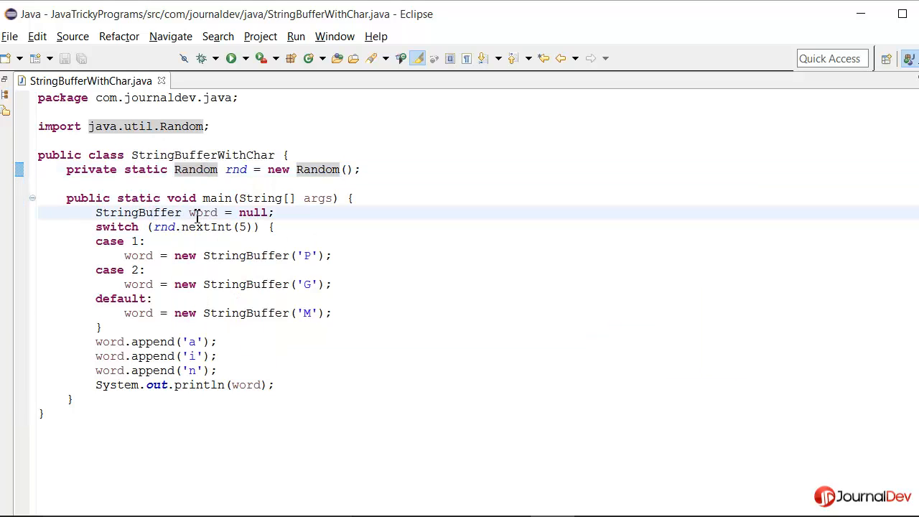
double_click(203, 213)
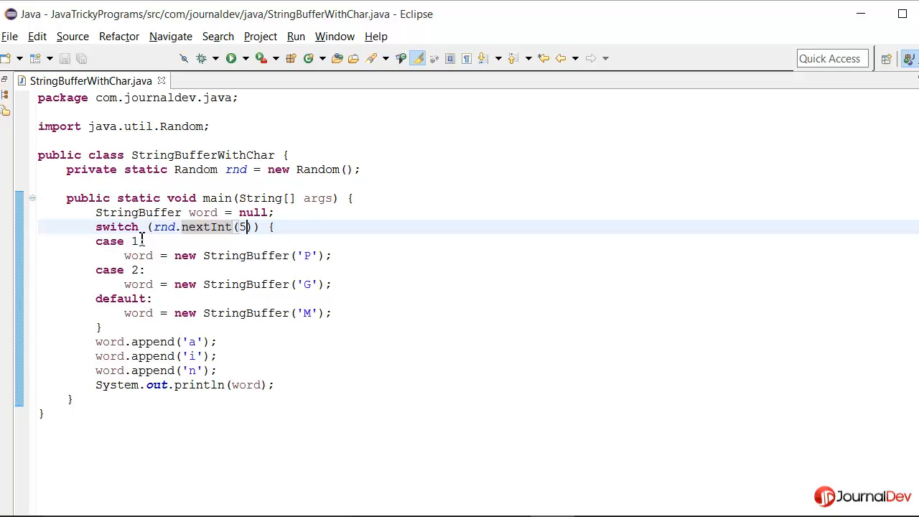
mouse_move(199, 234)
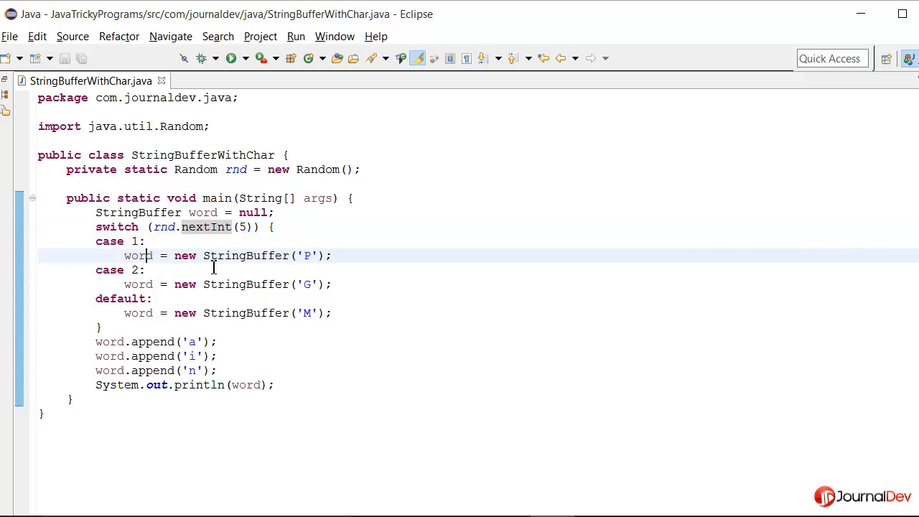
left_click(138, 256)
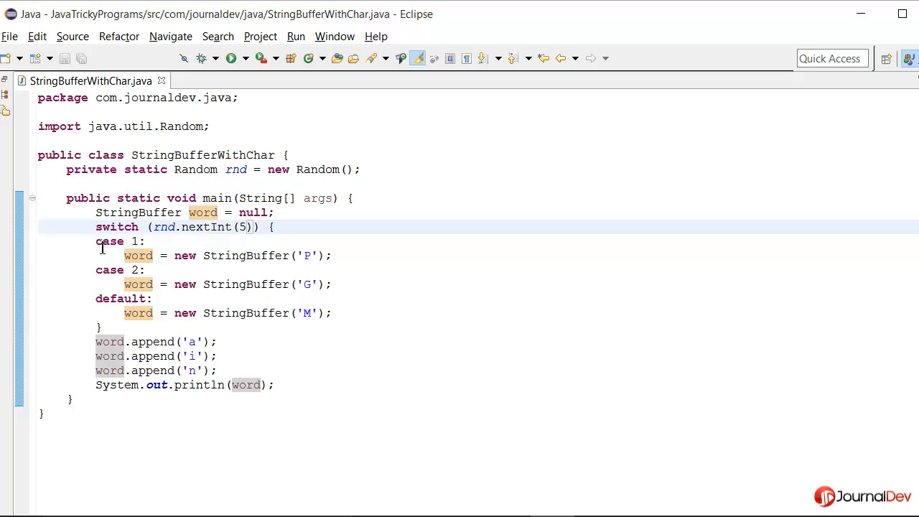
mouse_move(142, 284)
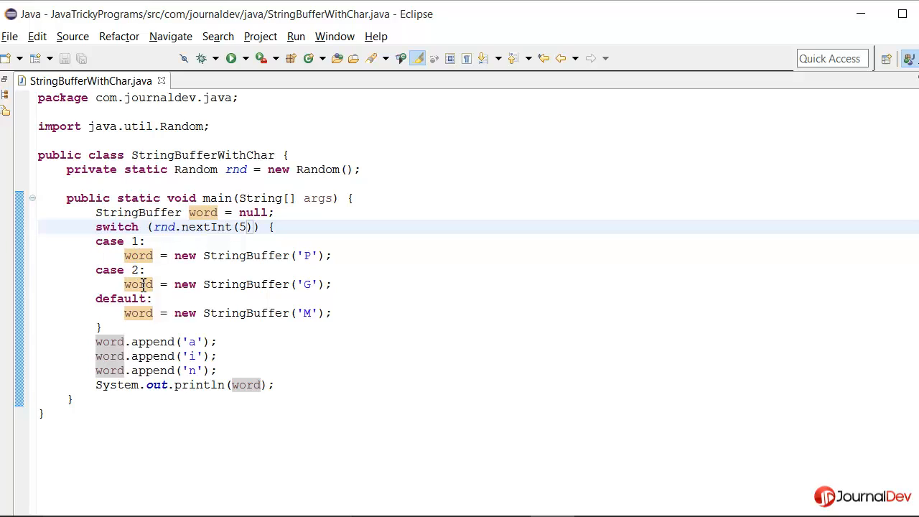
mouse_move(302, 334)
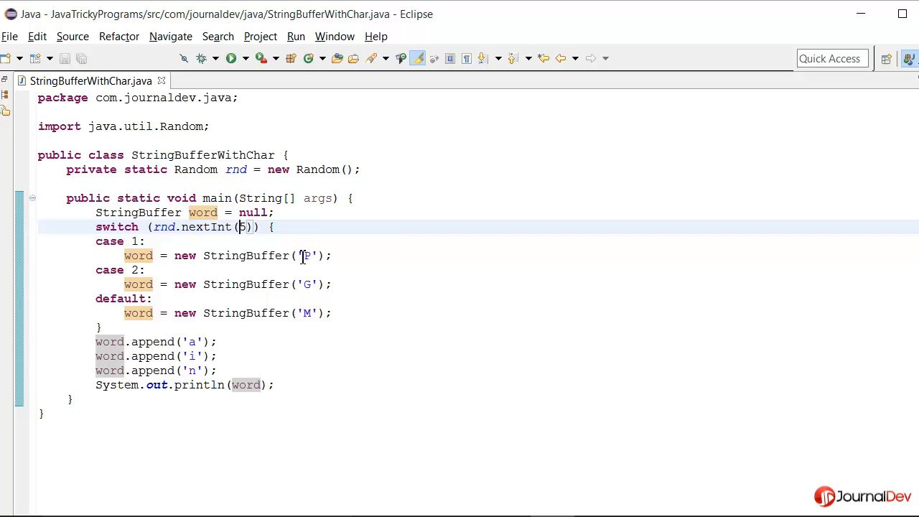
double_click(138, 256)
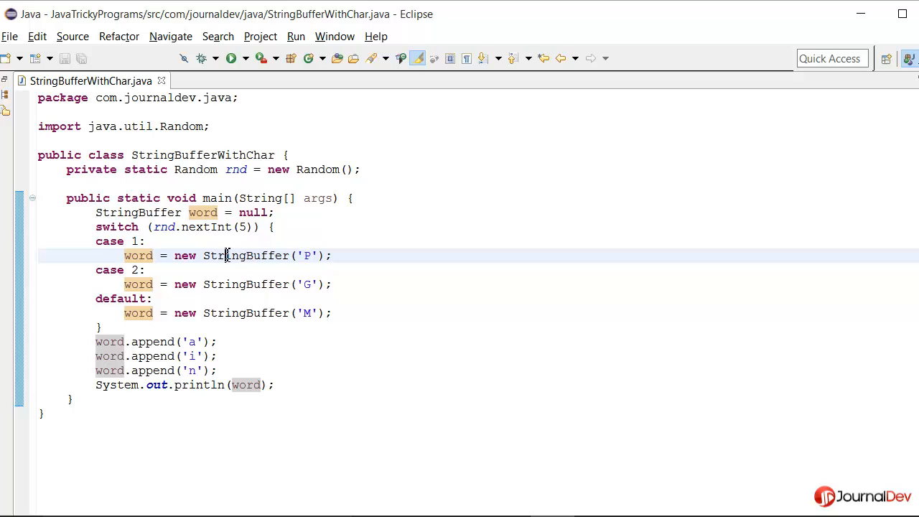
left_click(334, 284)
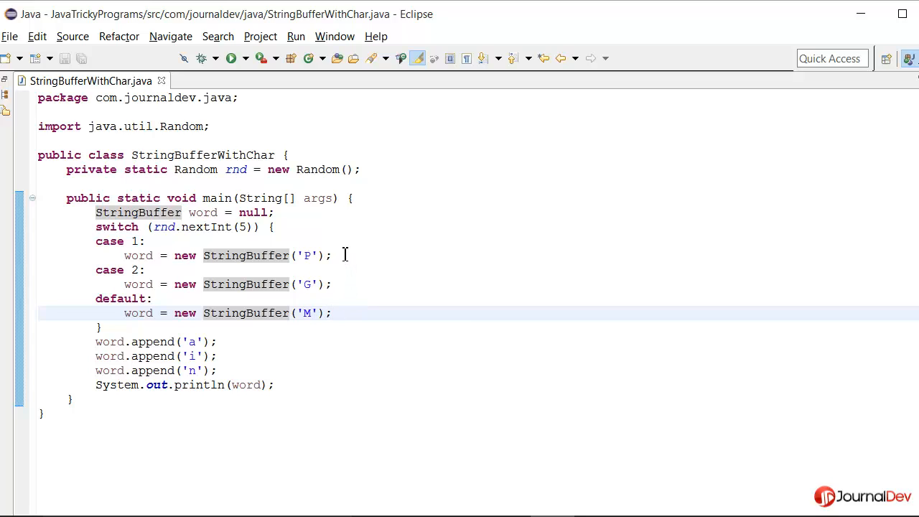
left_click(349, 284)
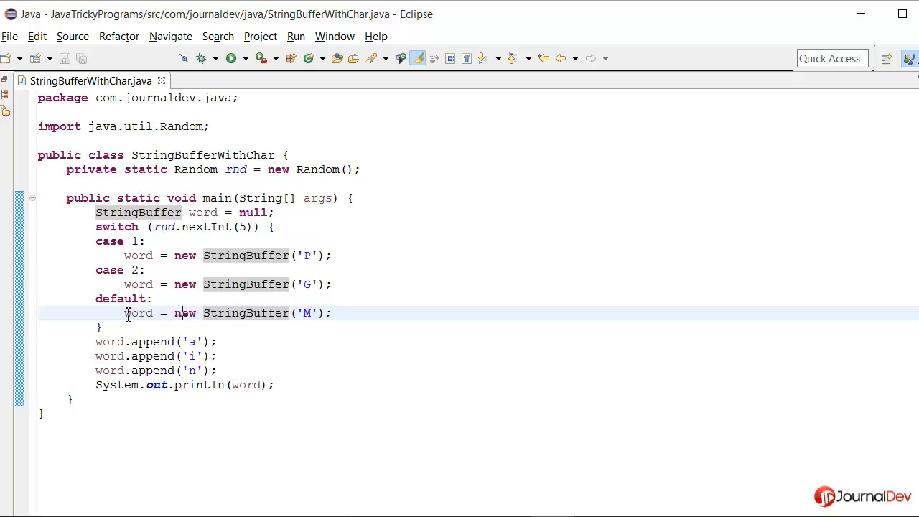
left_click_drag(125, 313, 328, 313)
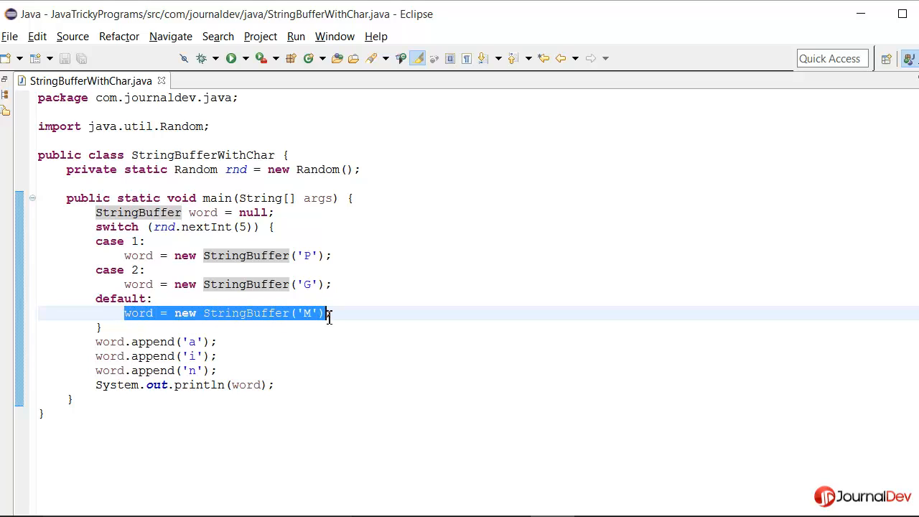
left_click(333, 313)
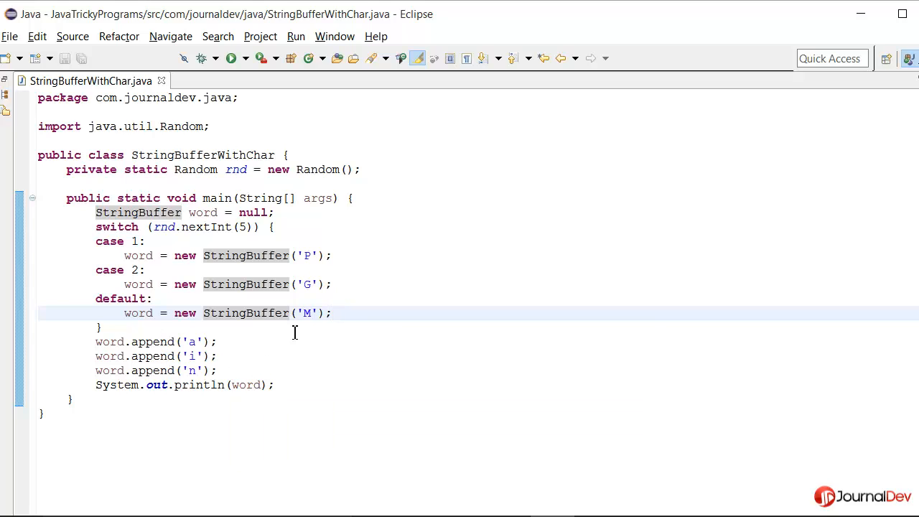
mouse_move(244, 332)
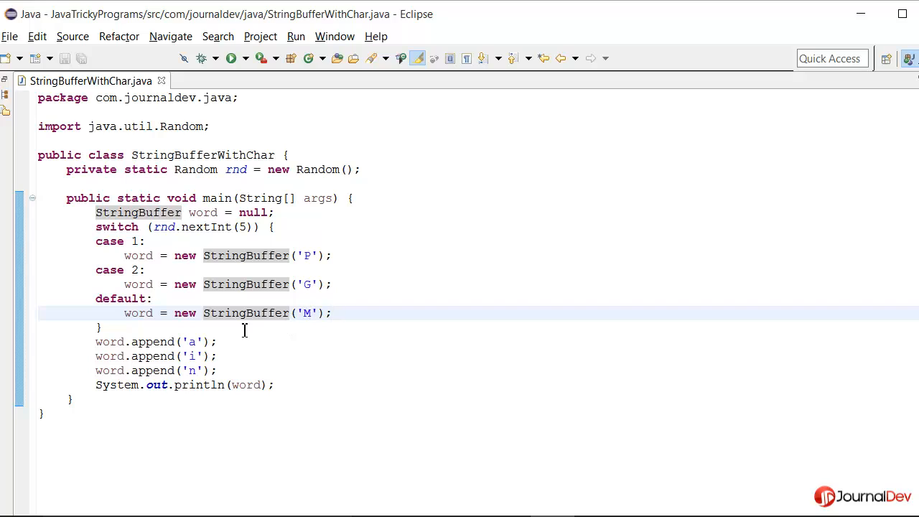
mouse_move(307, 347)
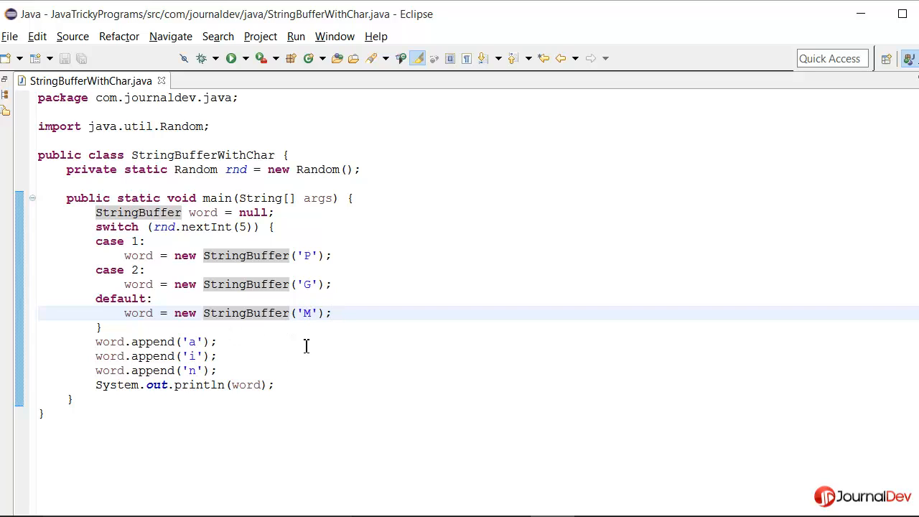
mouse_move(305, 144)
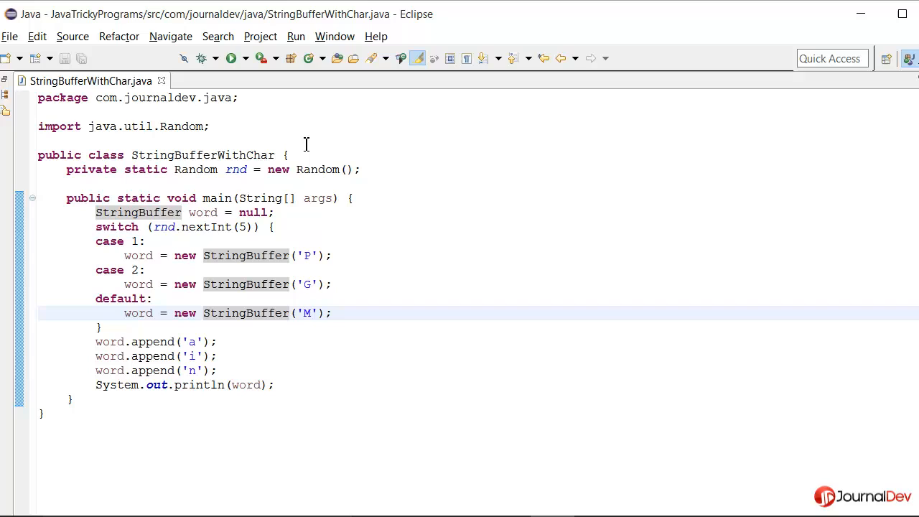
mouse_move(231, 58)
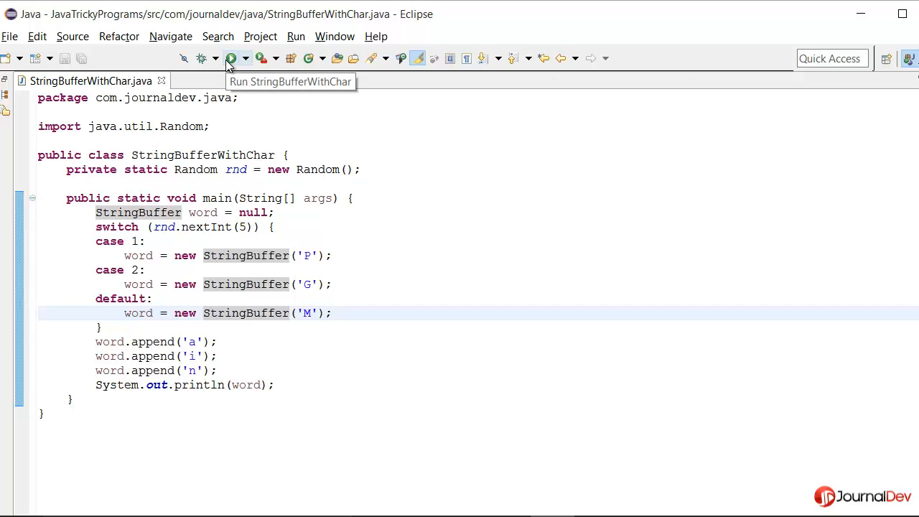
Run the program, check its output, and return to the code
left_click(230, 58)
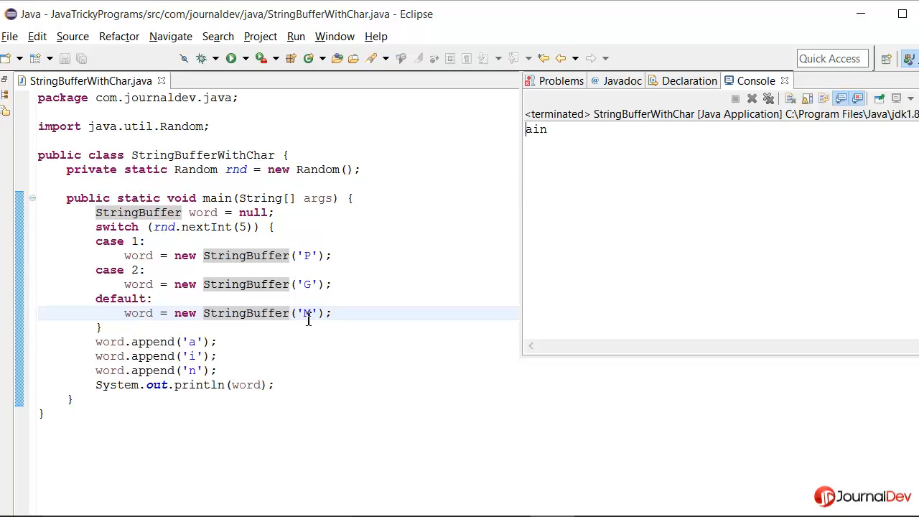
left_click(276, 213)
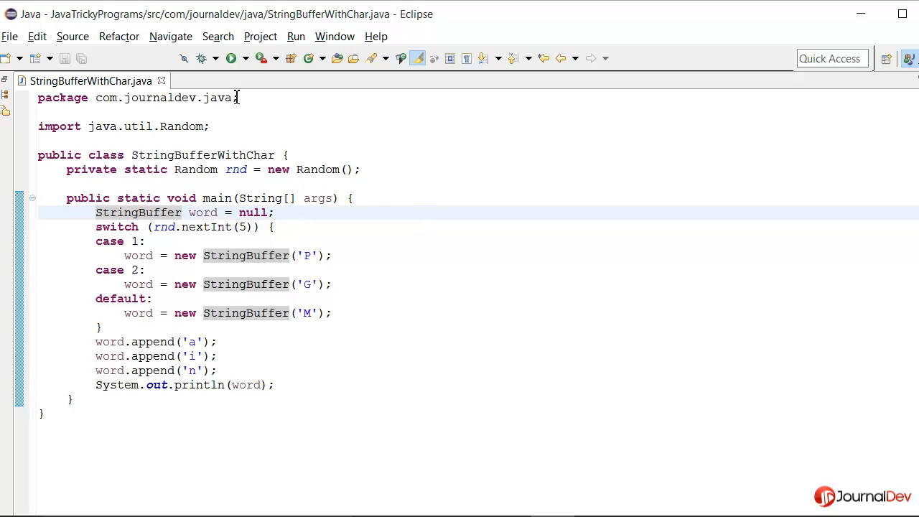
left_click(232, 58)
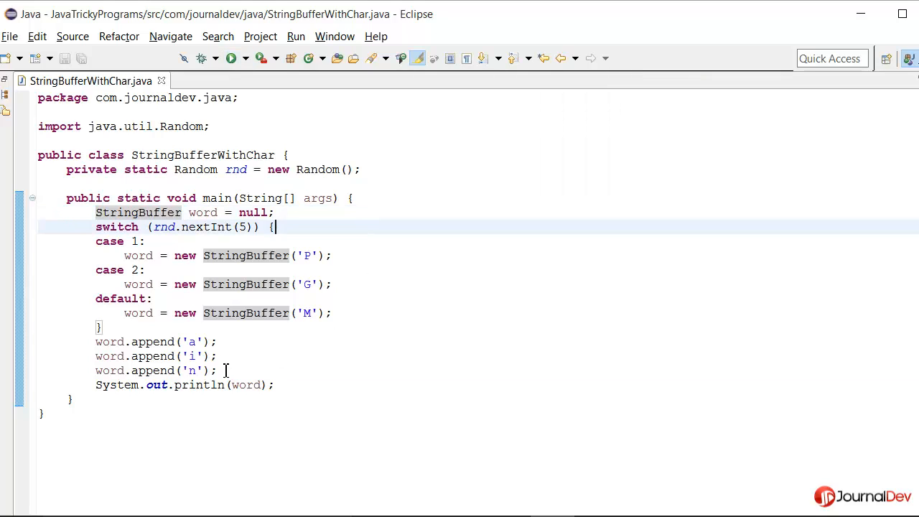
left_click_drag(95, 342, 217, 371)
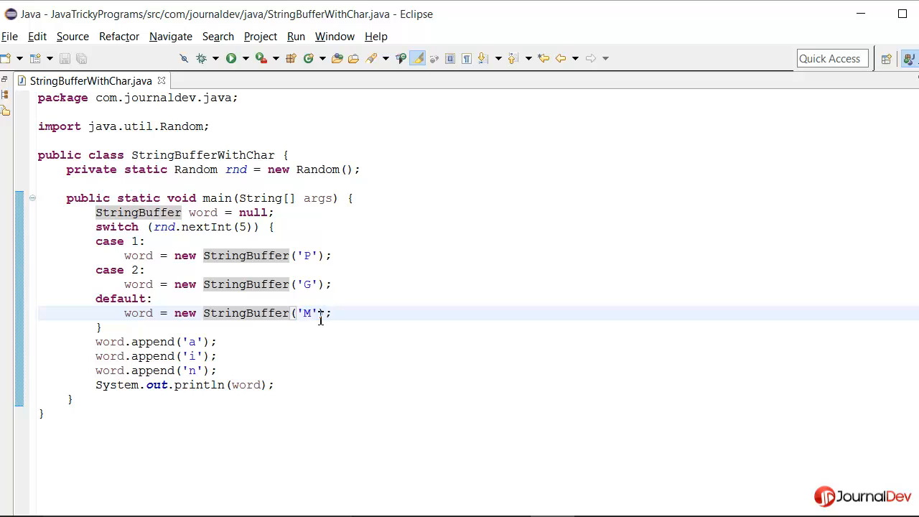
Retype M in the default case's StringBuffer constructor, dismissing the suggestion popups
left_click(291, 313)
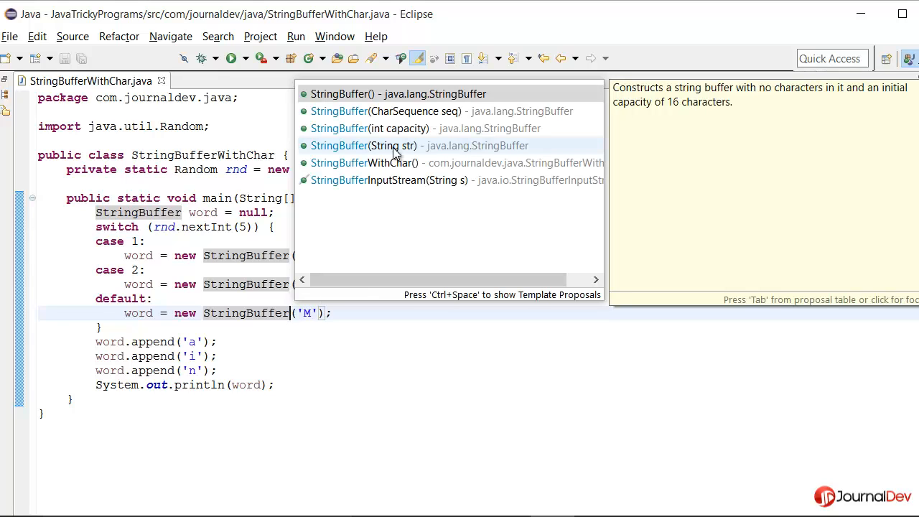
mouse_move(417, 152)
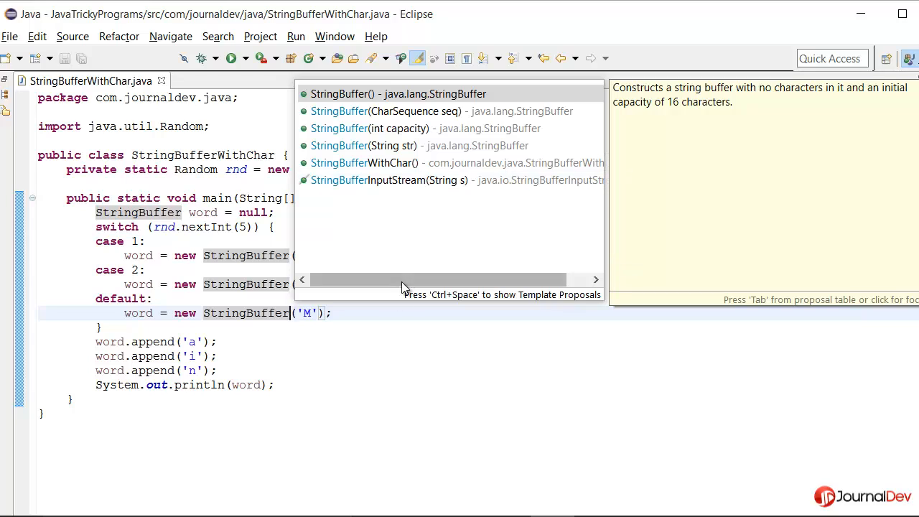
mouse_move(331, 291)
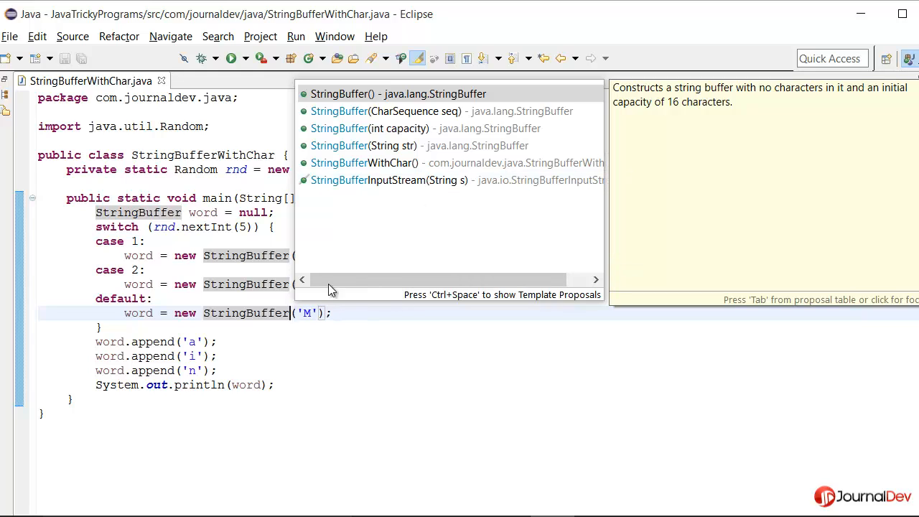
mouse_move(388, 137)
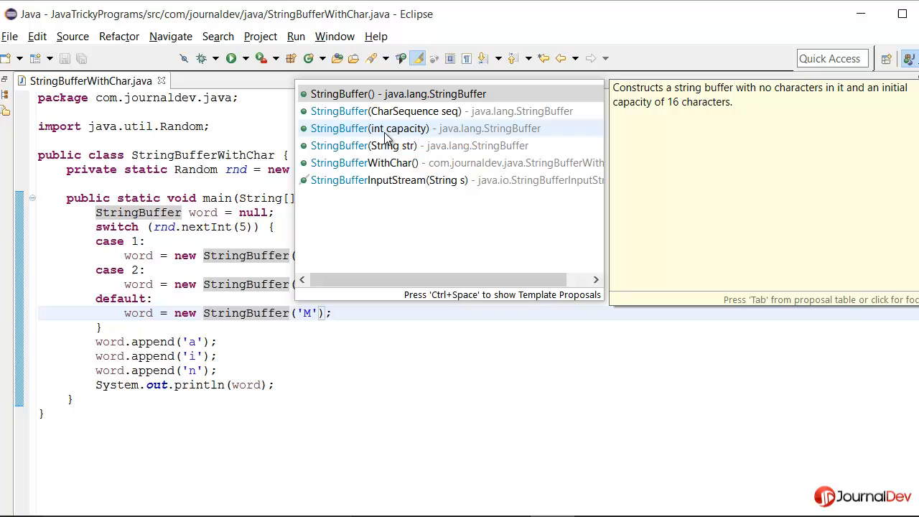
key("Escape")
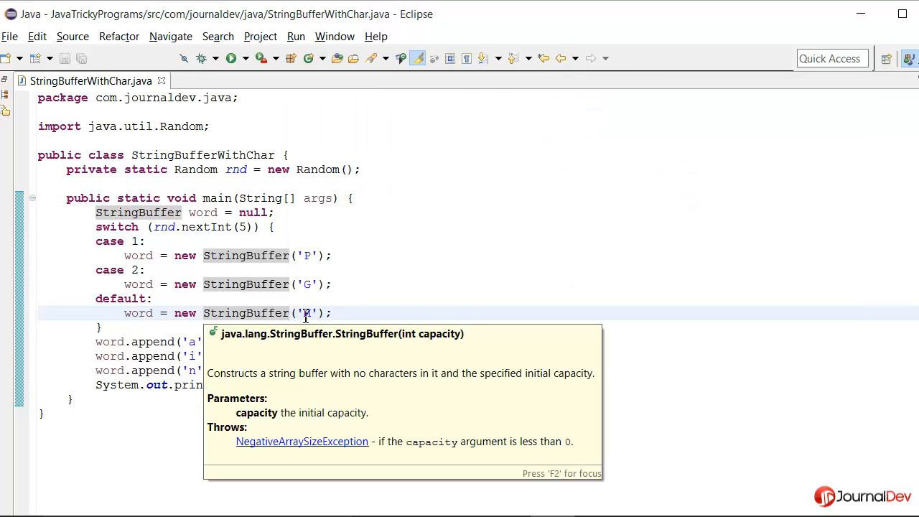
type("M")
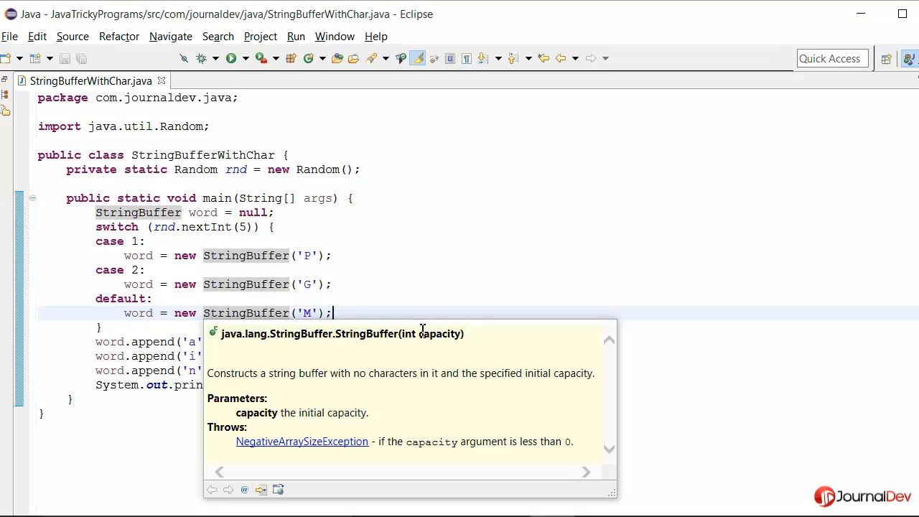
mouse_move(366, 319)
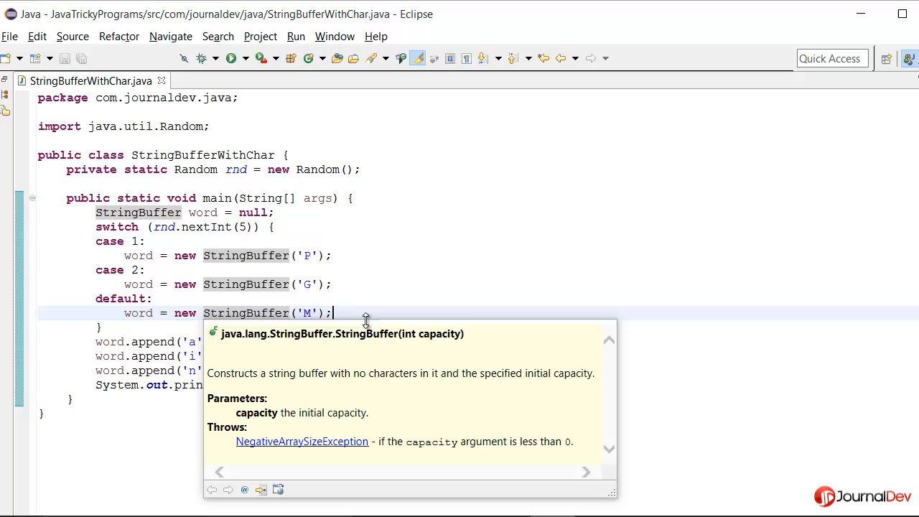
left_click(287, 319)
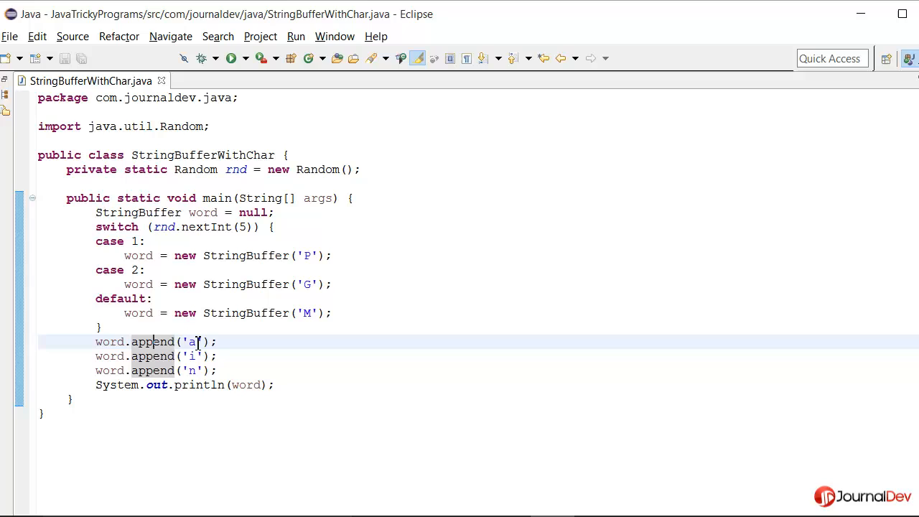
mouse_move(152, 341)
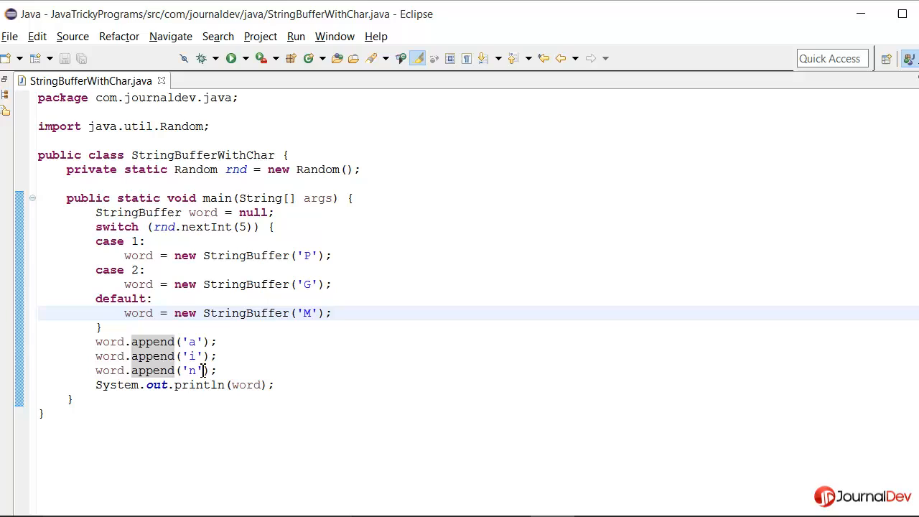
left_click(224, 370)
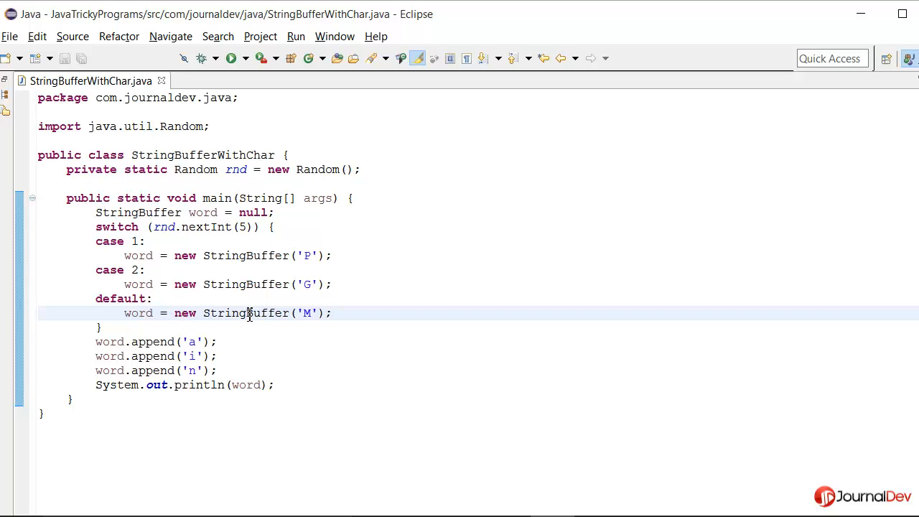
mouse_move(308, 320)
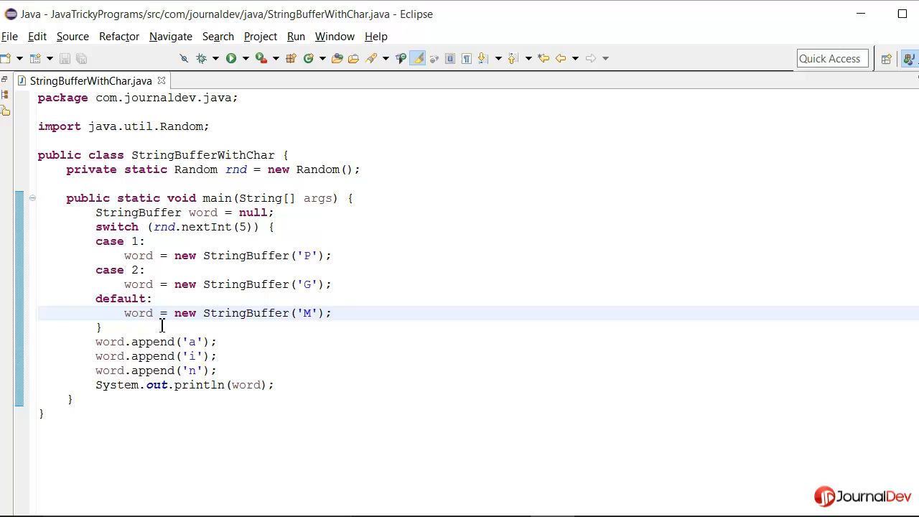
Add System.out.println(word.capacity()); after the switch, then select capacity() for removal
type("System.out.println();")
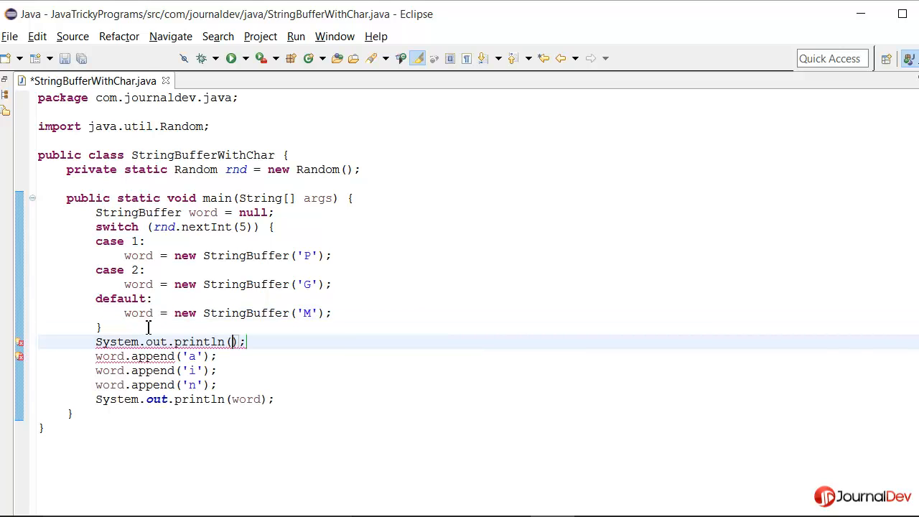
type("word.capacity(")
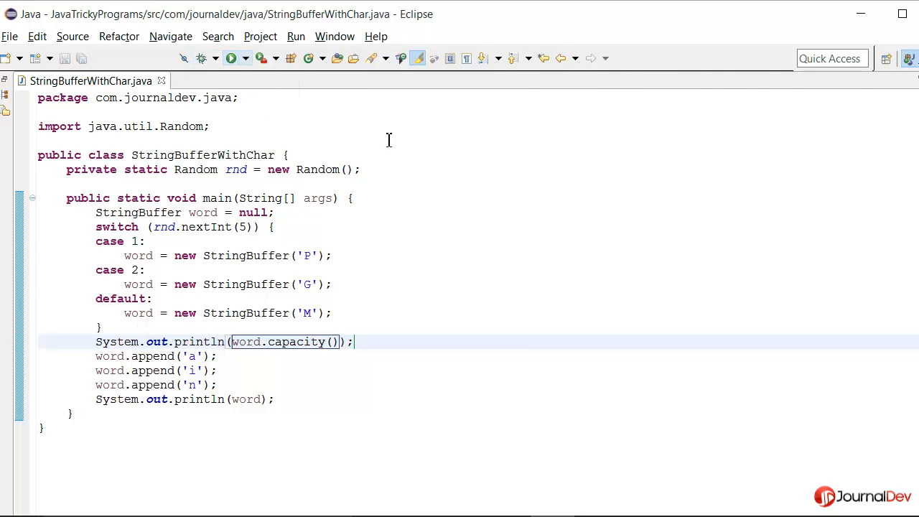
left_click(230, 58)
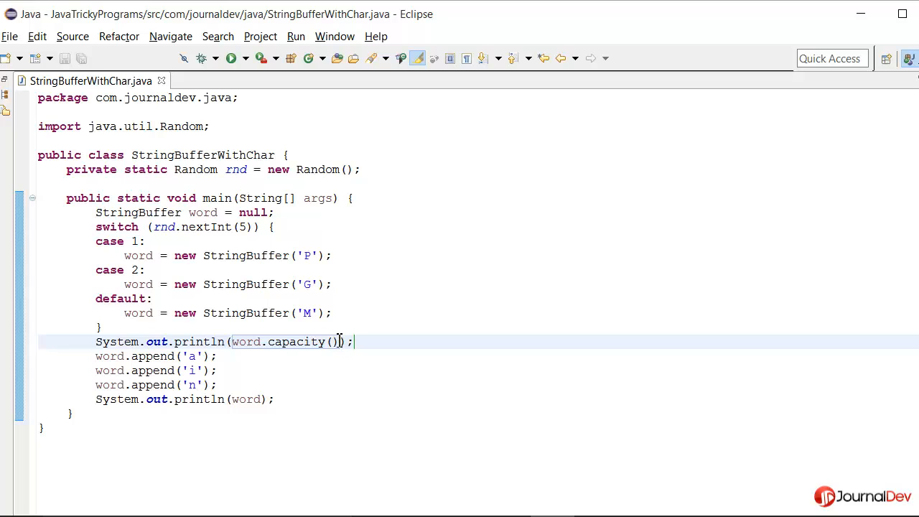
double_click(296, 341)
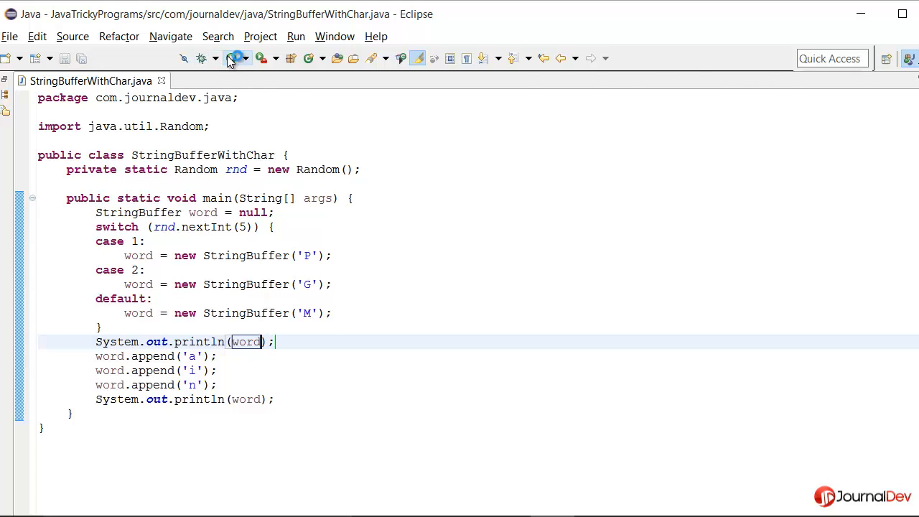
Run StringBufferWithChar, view the blank line then 'ain' in the Console, and return to the editor
left_click(230, 59)
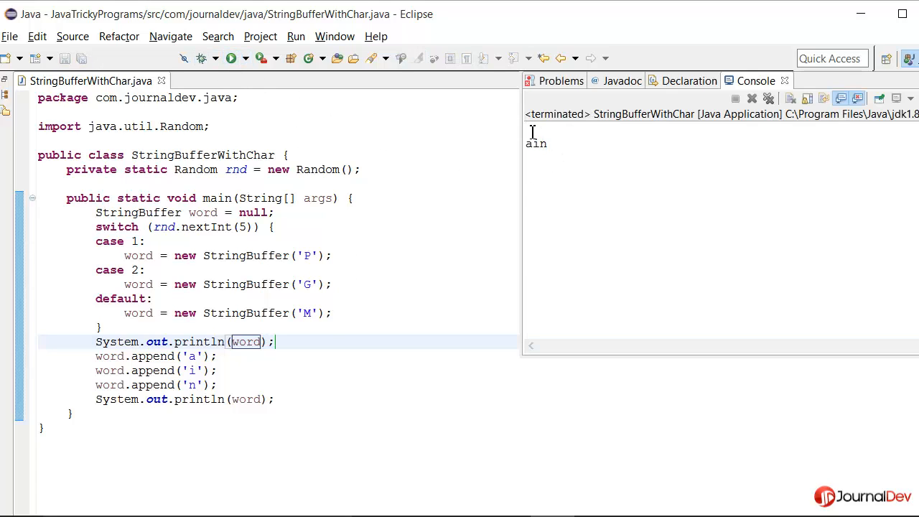
left_click(407, 371)
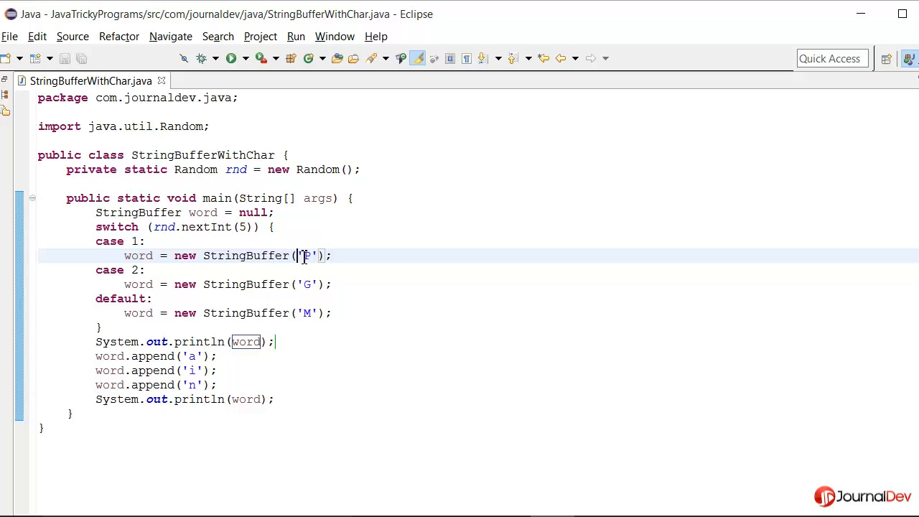
mouse_move(304, 321)
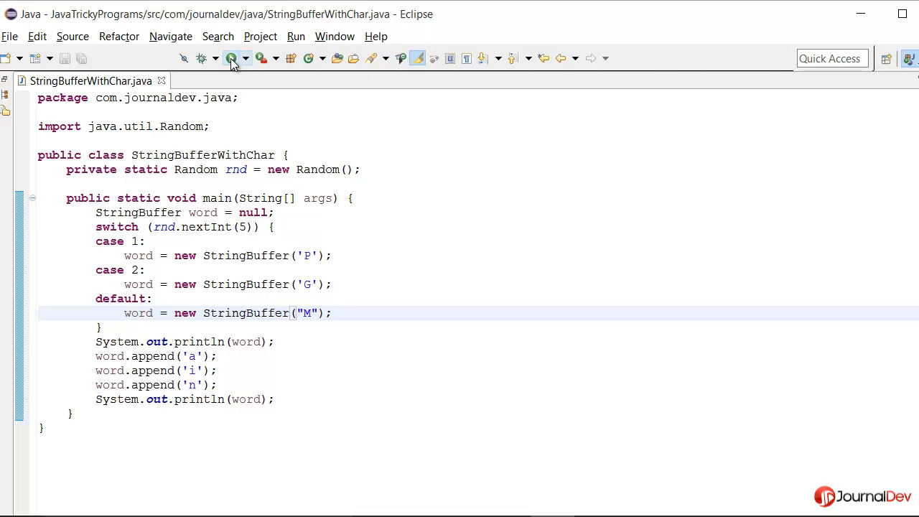
Rerun the program with the "M" string constructor and hide the output
left_click(231, 58)
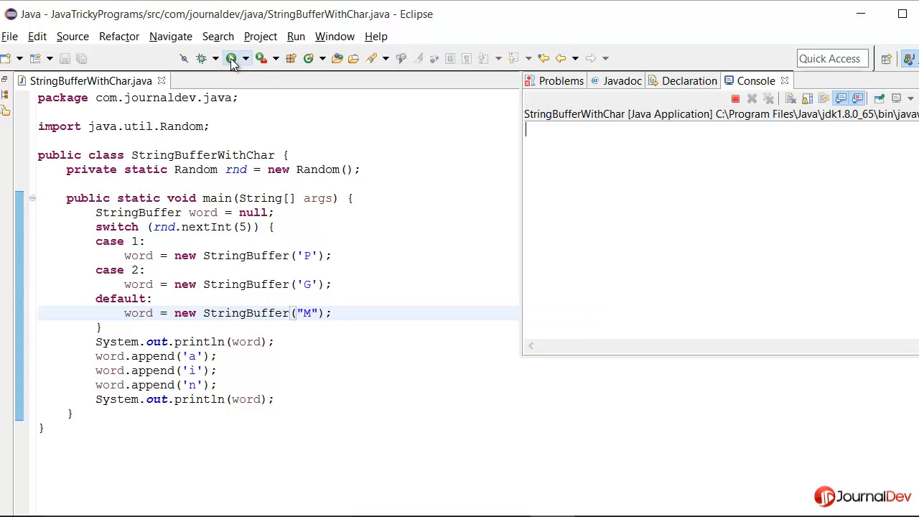
left_click(231, 59)
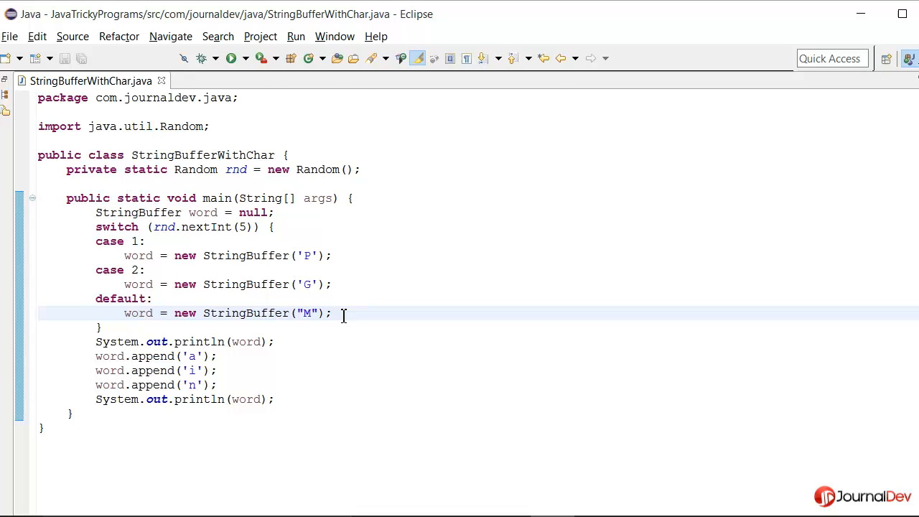